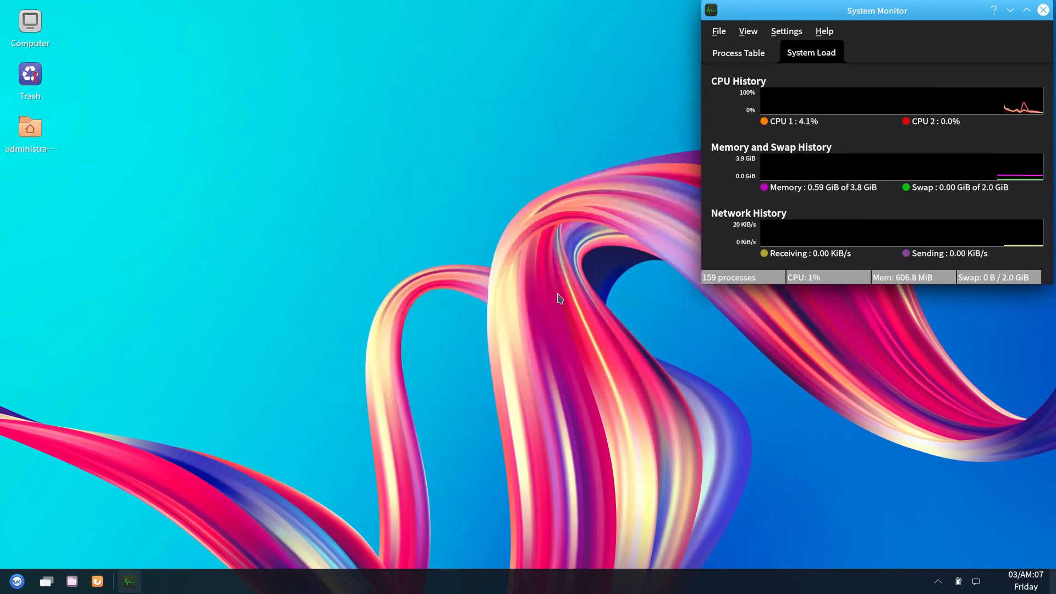
Launch the Terminal from the dock to run uname -r and show kernel 5.4.0-21-generic.
{"action": "left_click", "coordinate": [128, 581]}
{"action": "type", "text": "uname -r"}
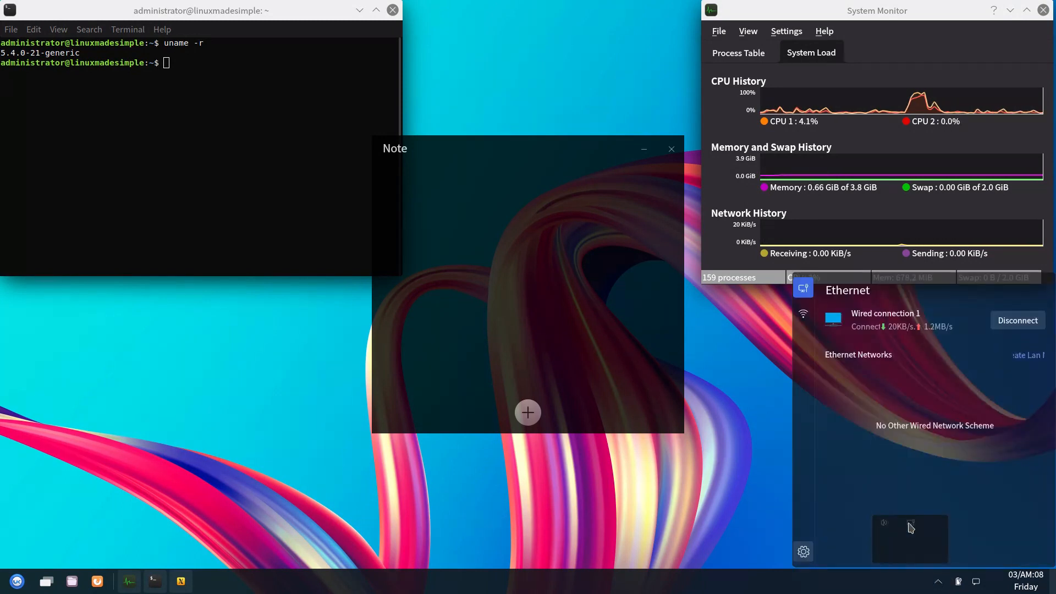
Show the launcher's alphabetical app list from AisleRiot Solitaire through Discover.
{"action": "left_click", "coordinate": [16, 580]}
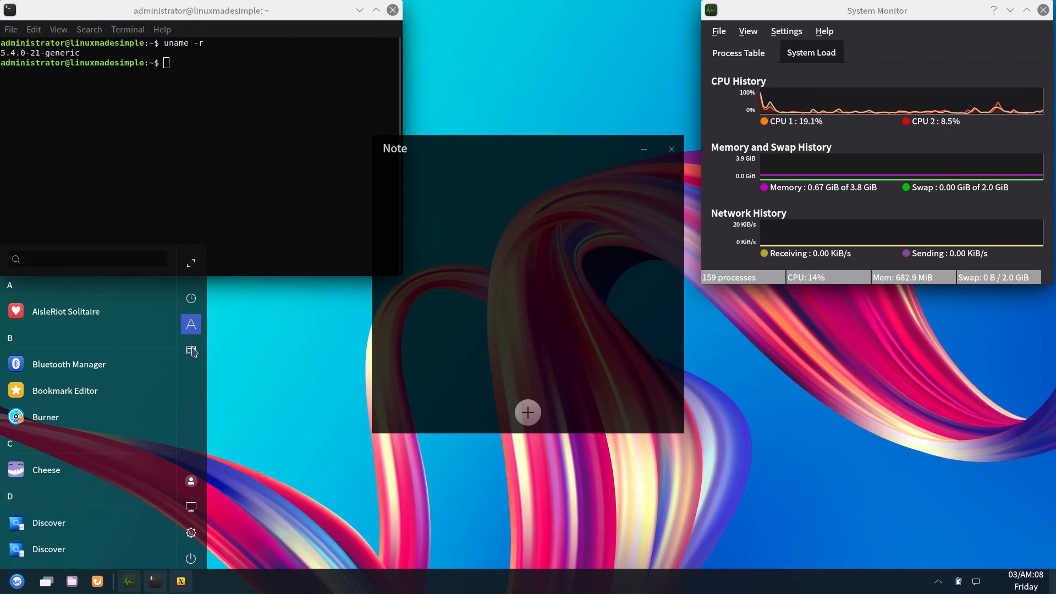